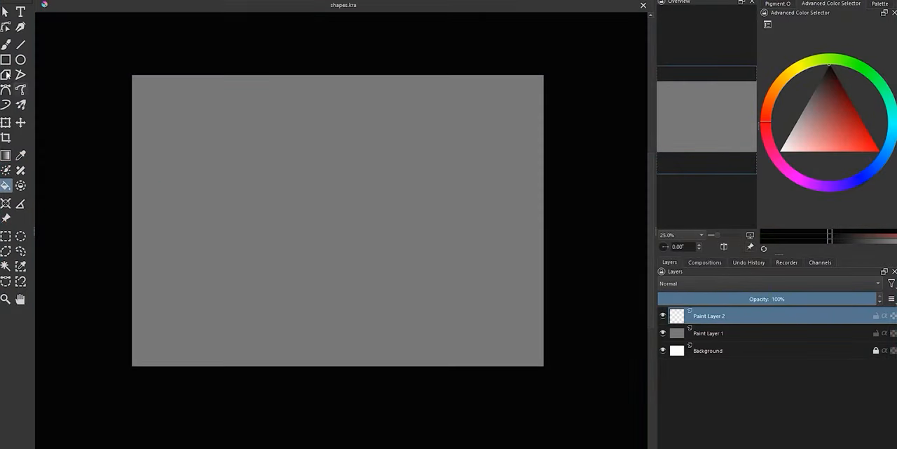
# Begin drawing two dark grey circles near the top of the canvas.
pyautogui.click(20, 60)
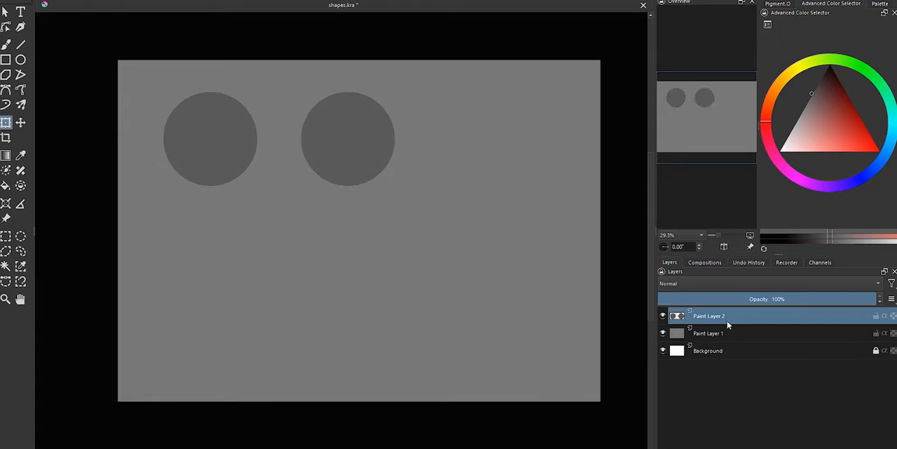
# Paint highlight and core shadow shading onto the first circle.
pyautogui.click(708, 333)
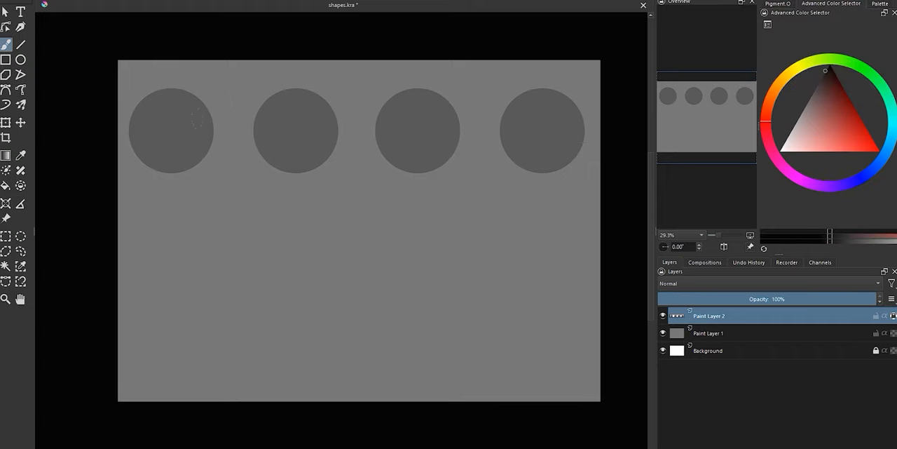
pyautogui.moveTo(171, 105); pyautogui.dragTo(171, 154)
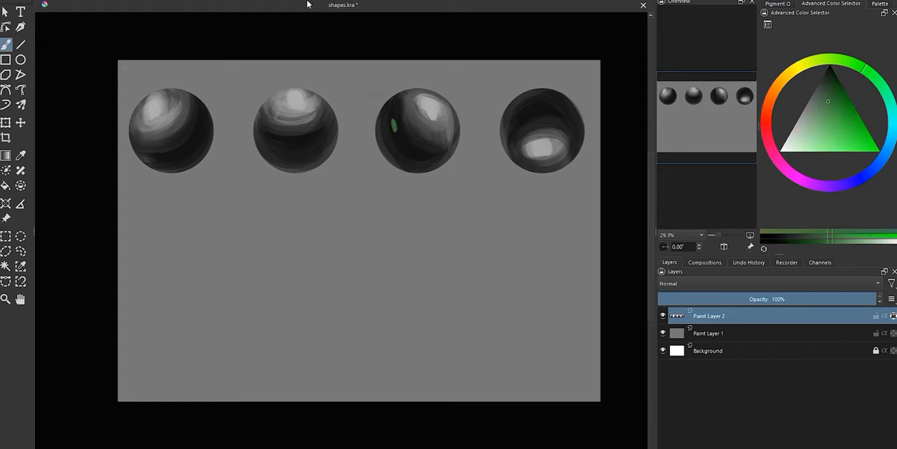
# Draw a dark square and skew copies into the cube's side and top faces.
pyautogui.moveTo(368, 71); pyautogui.dragTo(473, 189)
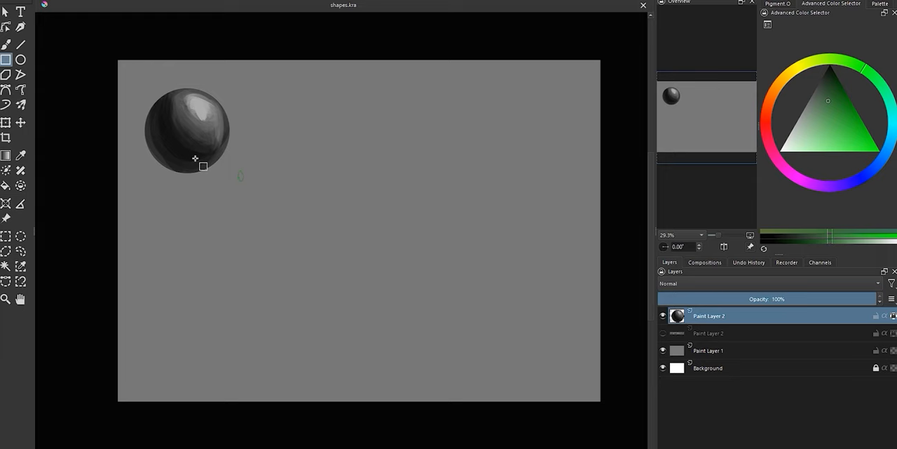
pyautogui.moveTo(272, 93); pyautogui.dragTo(358, 181)
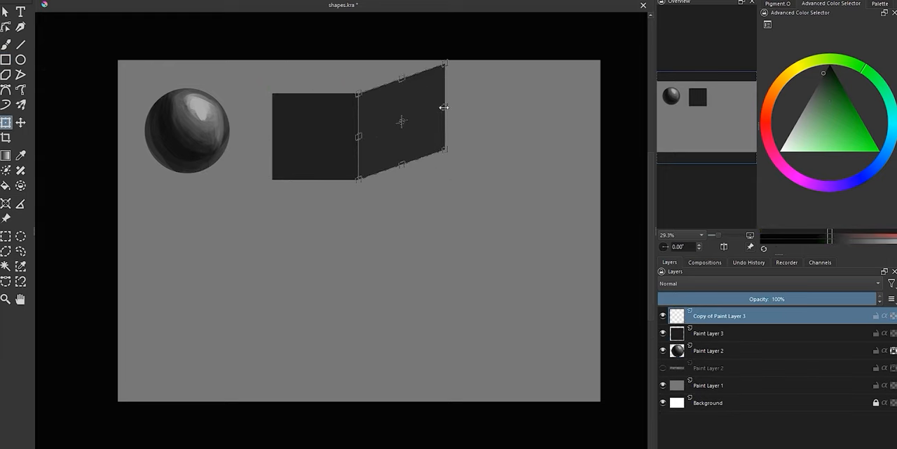
pyautogui.moveTo(444, 107); pyautogui.dragTo(403, 107)
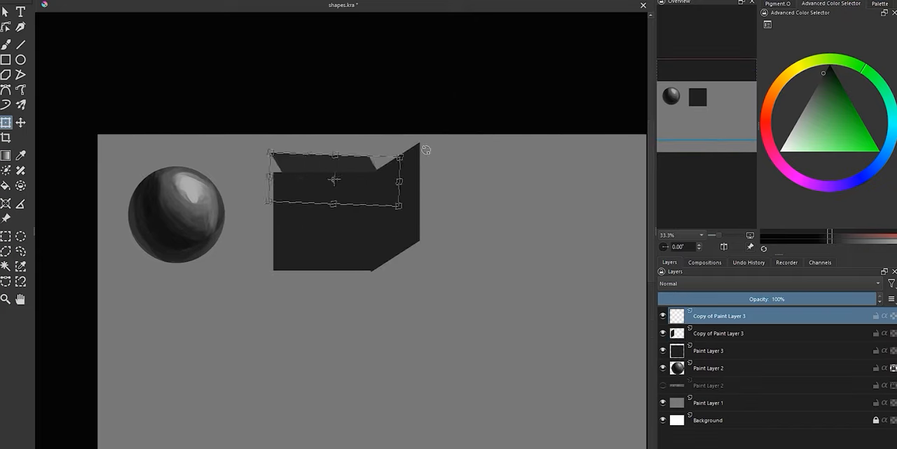
pyautogui.moveTo(335, 180); pyautogui.dragTo(359, 96)
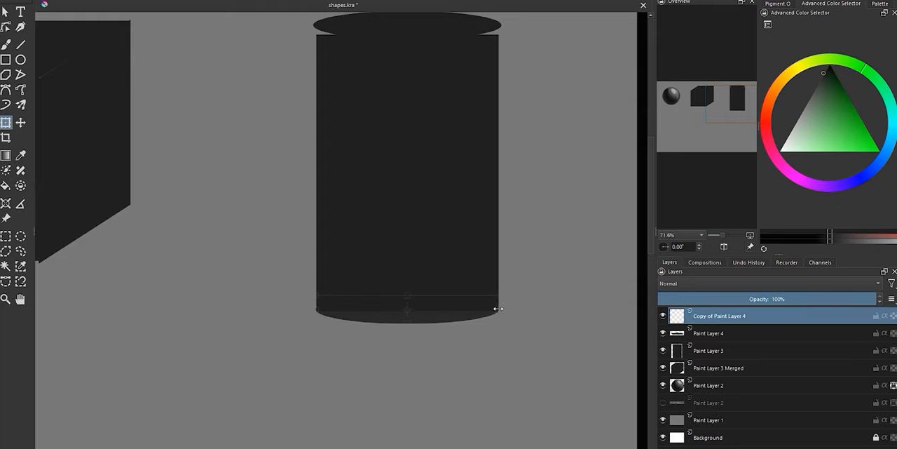
# Switch to the unsaved document with two shaded spheres and value swatch columns.
pyautogui.click(708, 332)
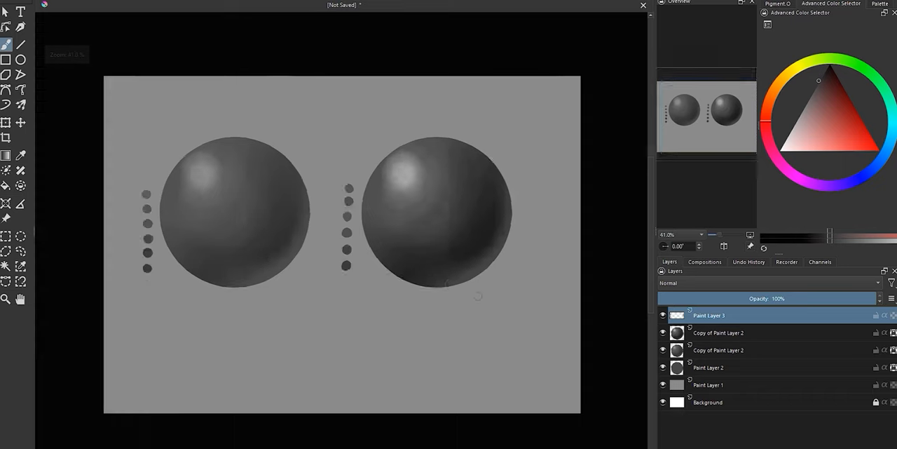
# Hide the value swatch dots and test tones on the sphere.
pyautogui.click(708, 368)
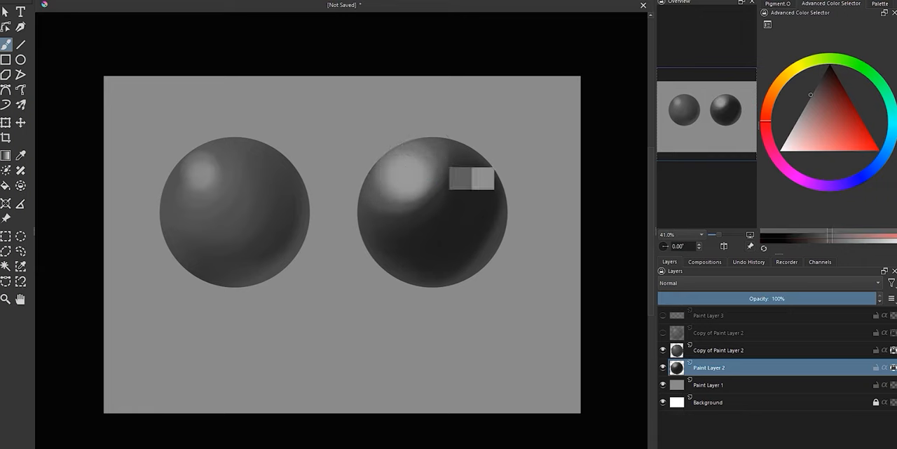
pyautogui.moveTo(471, 177); pyautogui.dragTo(396, 239)
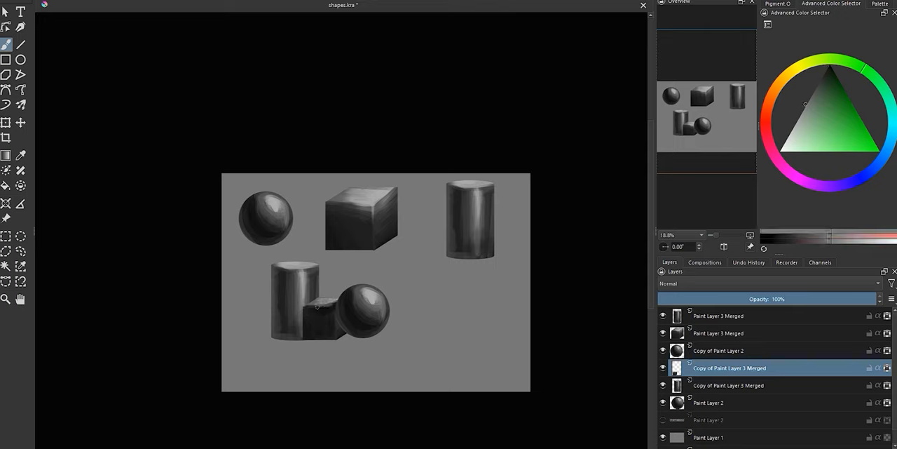
# Paint a cast shadow on a new layer beneath the grouped sphere, cube and cylinder.
pyautogui.click(718, 350)
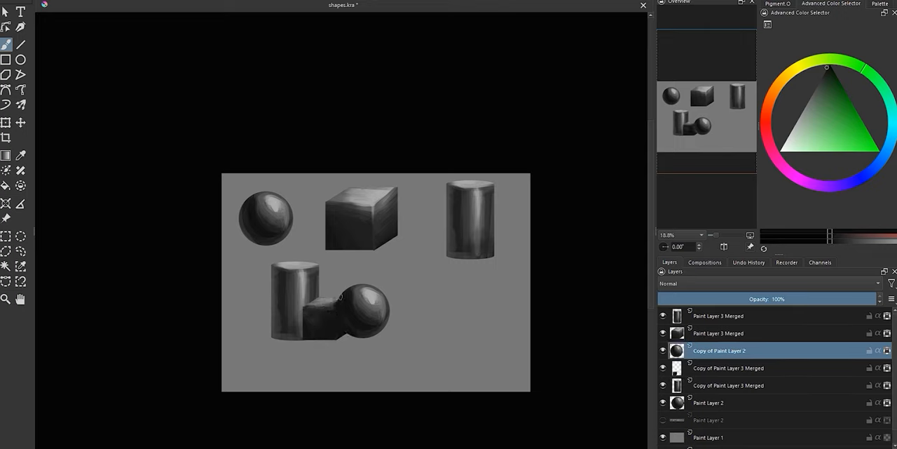
pyautogui.click(729, 385)
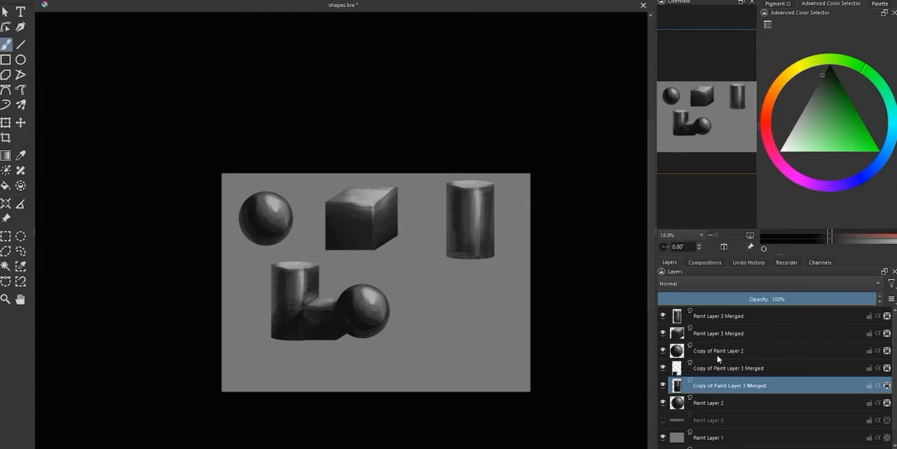
pyautogui.click(719, 351)
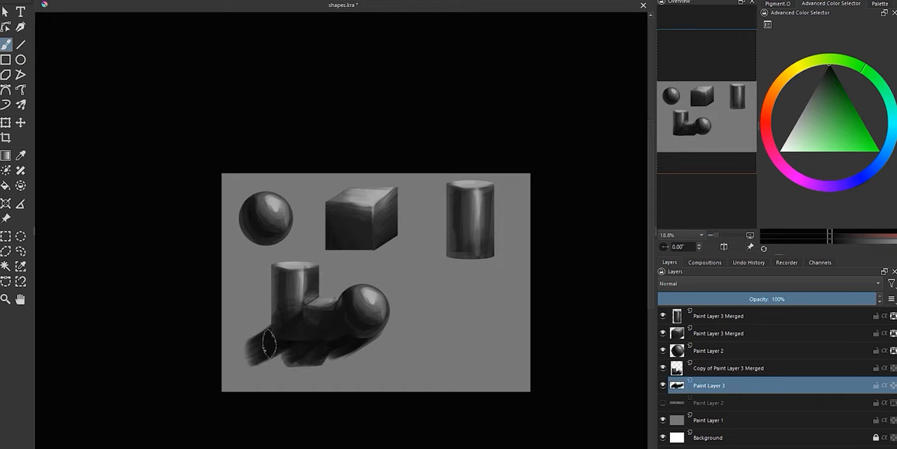
pyautogui.moveTo(266, 344); pyautogui.dragTo(329, 375)
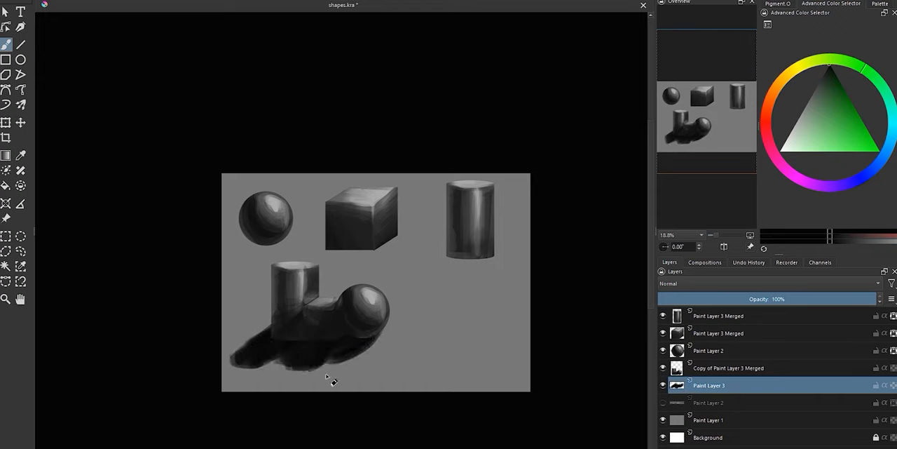
pyautogui.click(729, 367)
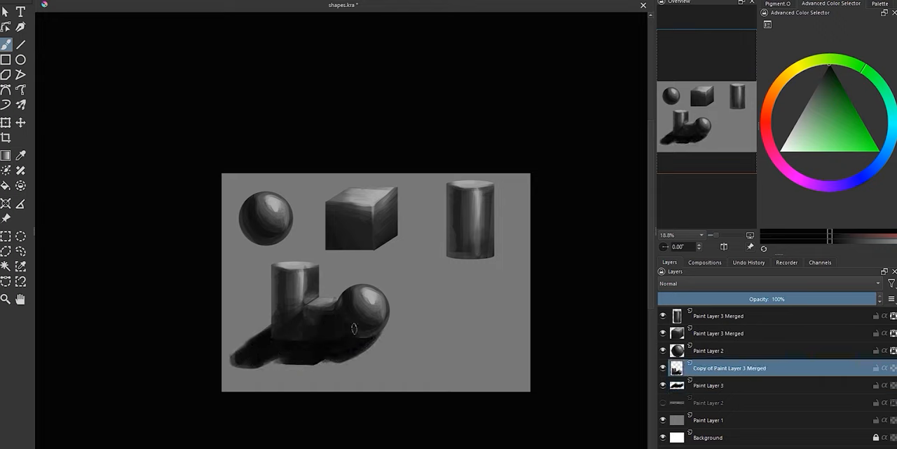
pyautogui.click(708, 385)
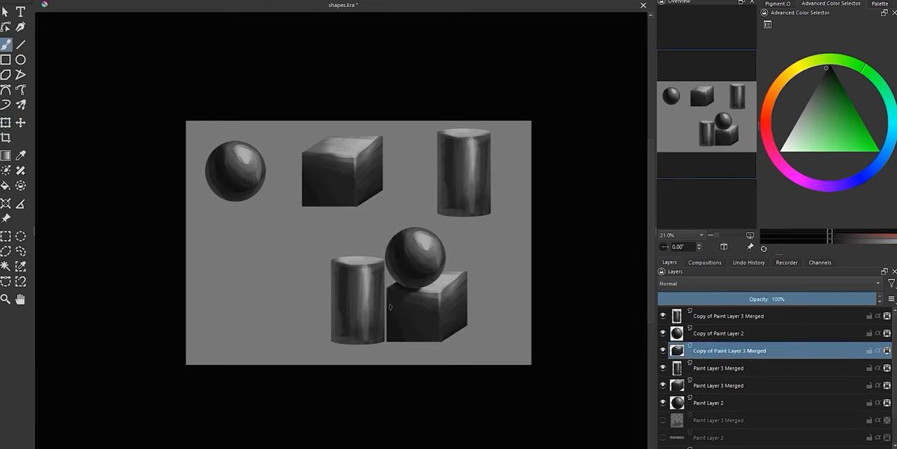
pyautogui.click(718, 333)
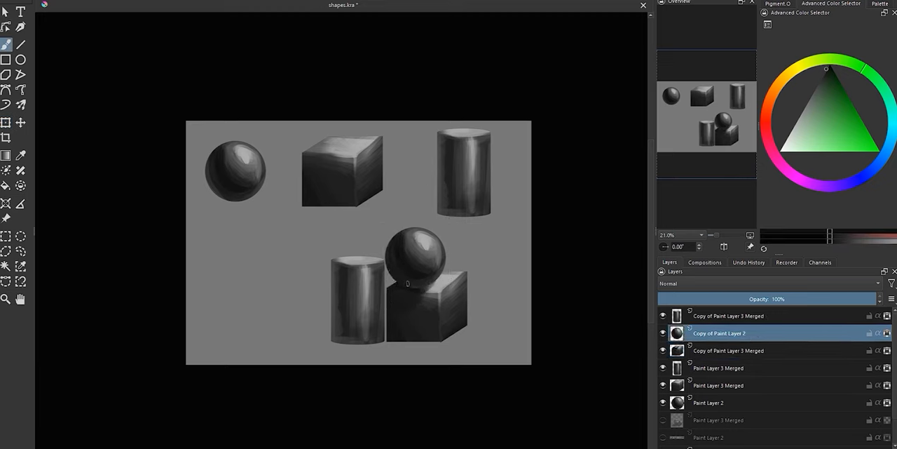
pyautogui.click(728, 315)
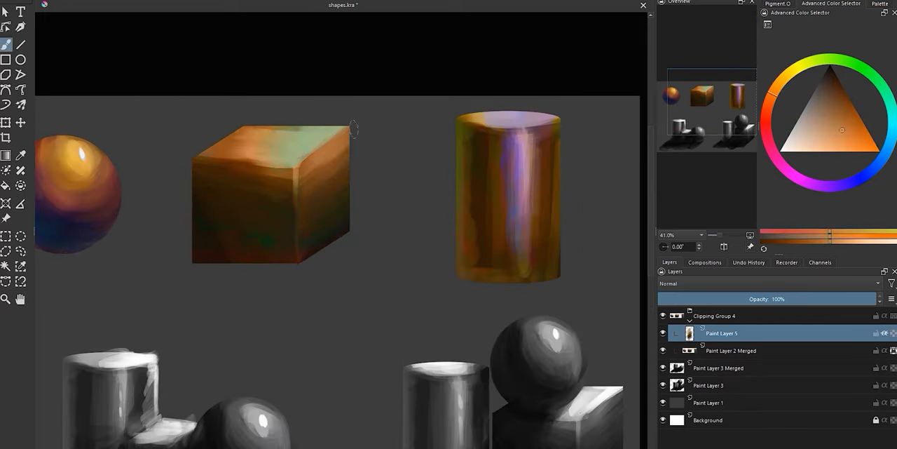
# Switch to hygbiujknh.kra, showing the pencil sketch of a long-haired figure.
pyautogui.click(828, 67)
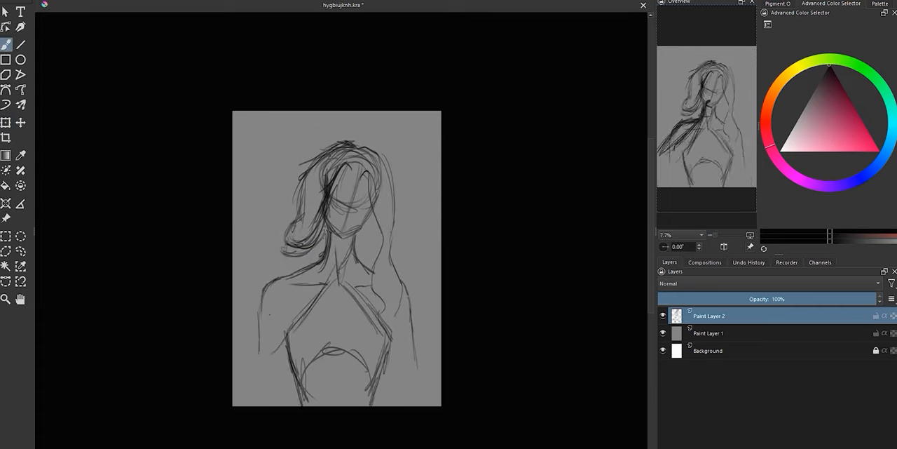
# Add sketch strokes to the long-haired woman's figure.
pyautogui.moveTo(336, 224); pyautogui.dragTo(428, 357)
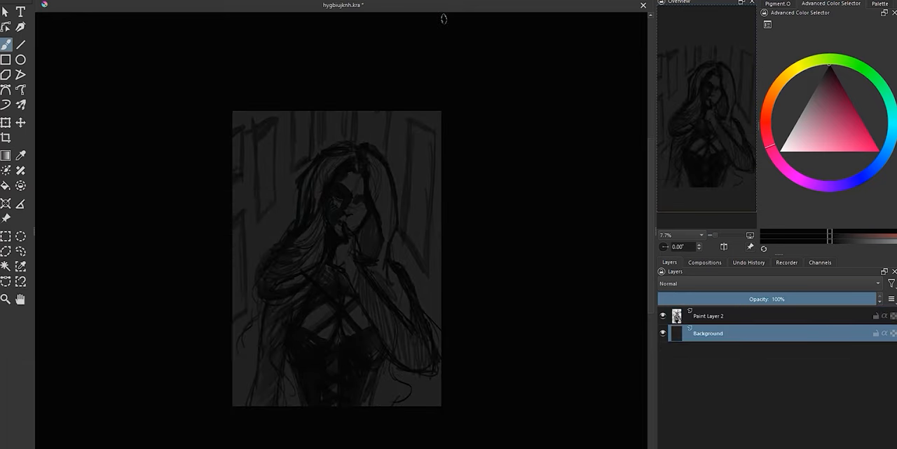
# Paint grayscale values on the figure on Paint Layer 2.
pyautogui.click(708, 315)
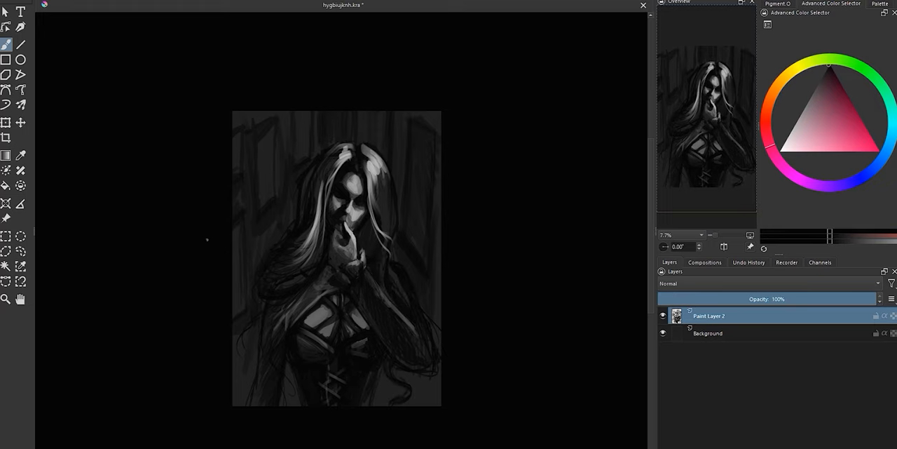
pyautogui.scroll(-3)
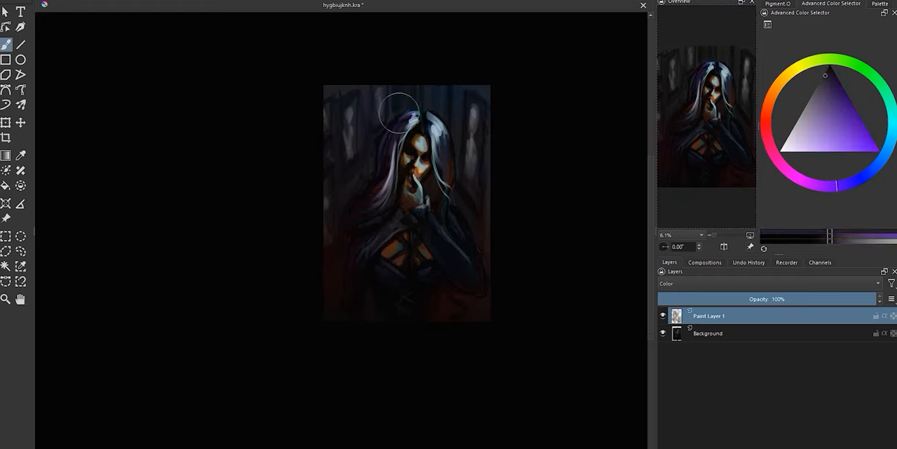
# Zoom in on the face to view the hair strands and warm skin light.
pyautogui.scroll(3)
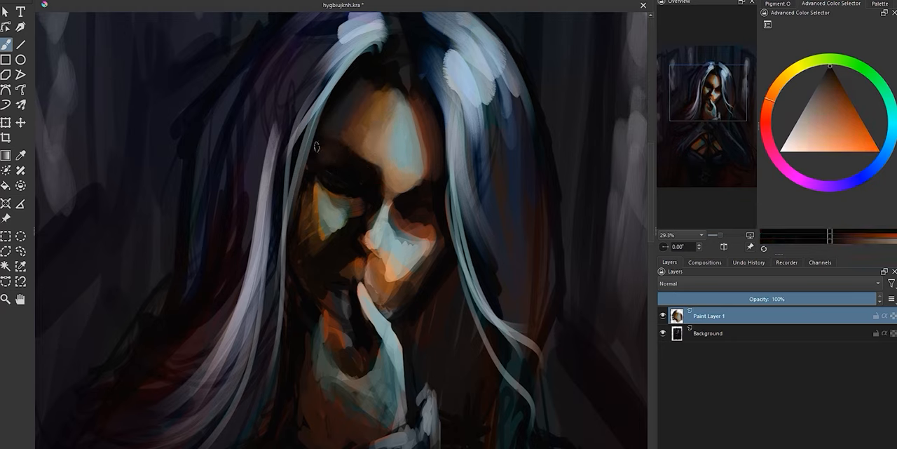
# Sample a light skin tone near the nose and paint facial details on Paint Layer 1.
pyautogui.click(841, 96)
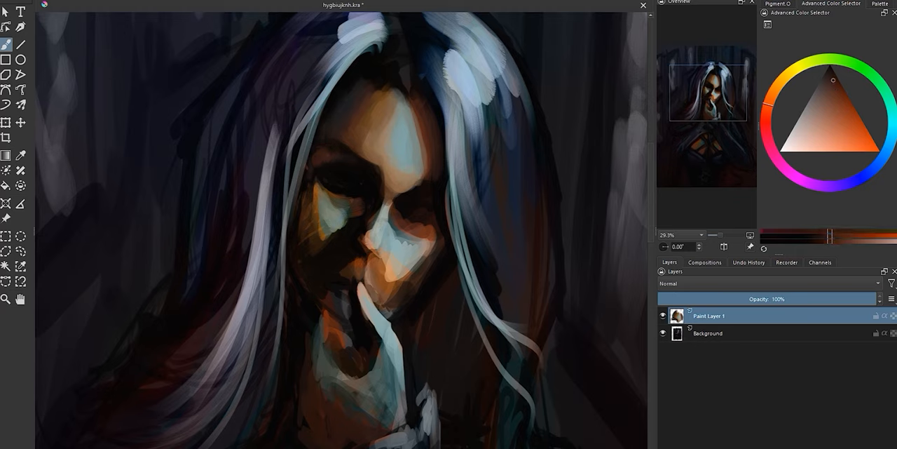
pyautogui.click(824, 56)
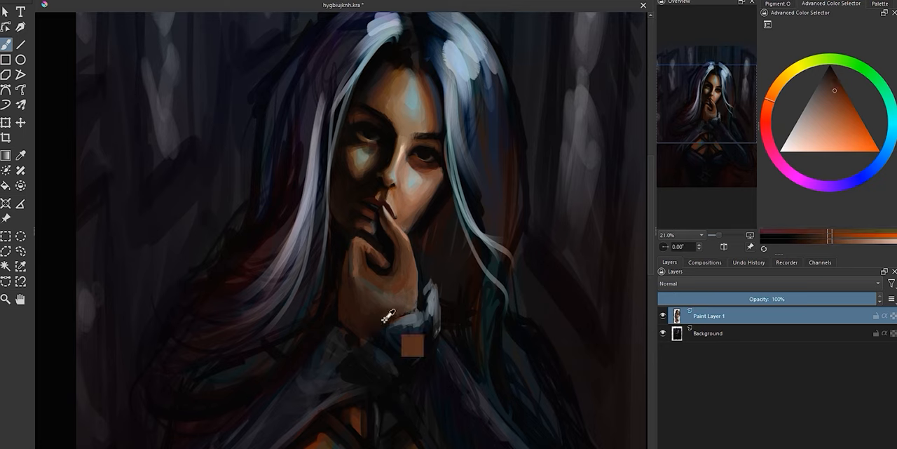
pyautogui.moveTo(393, 343); pyautogui.dragTo(455, 203)
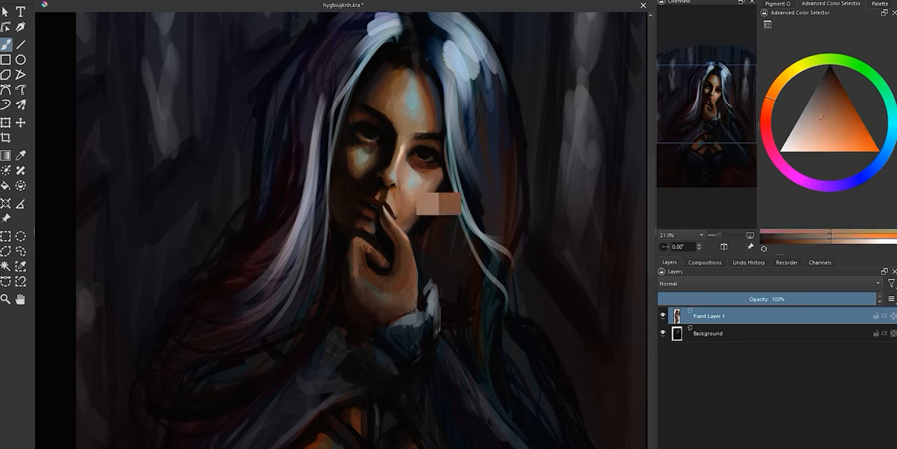
pyautogui.click(829, 68)
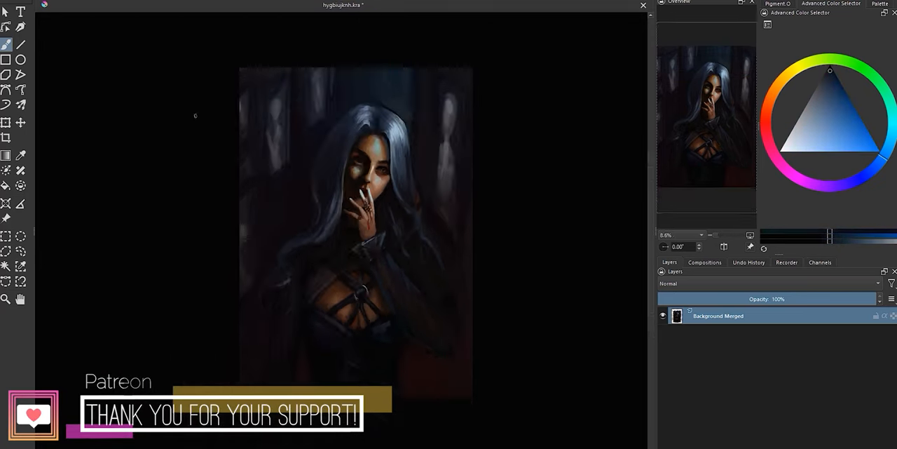
# Zoom the view and darken the merged portrait with blue-gray hair and deeper shadows.
pyautogui.scroll(3)
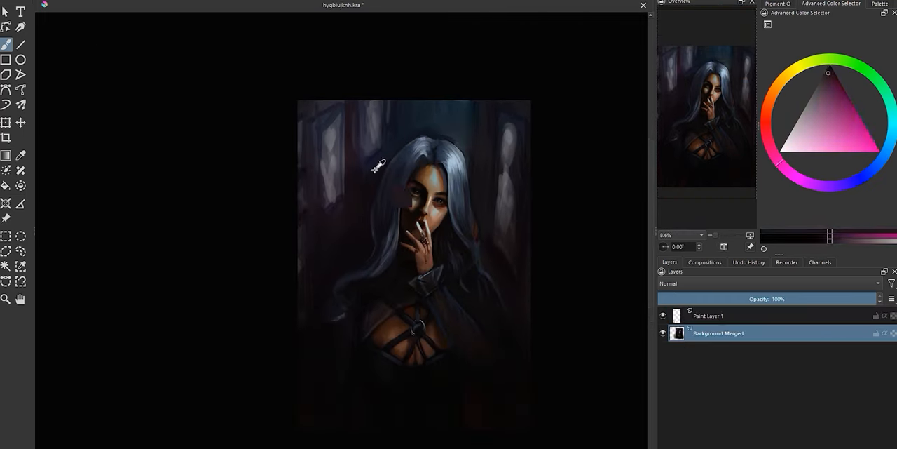
pyautogui.click(831, 88)
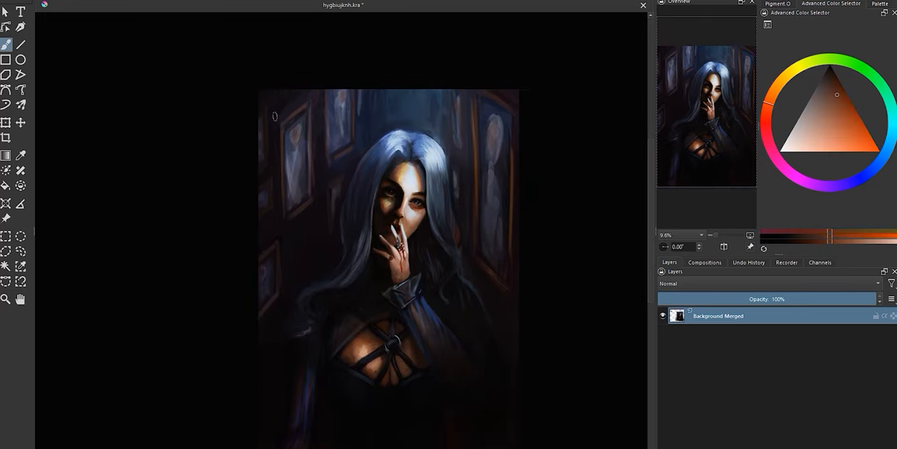
# Pick a pinkish-magenta paint colour.
pyautogui.click(827, 70)
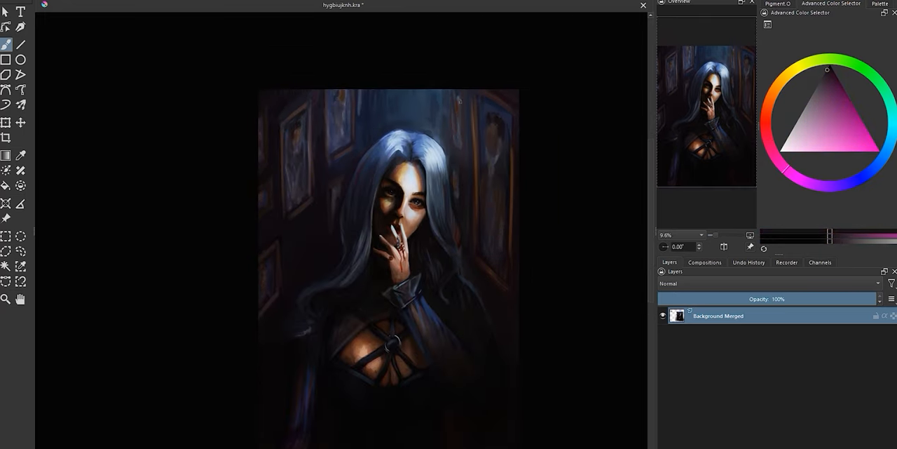